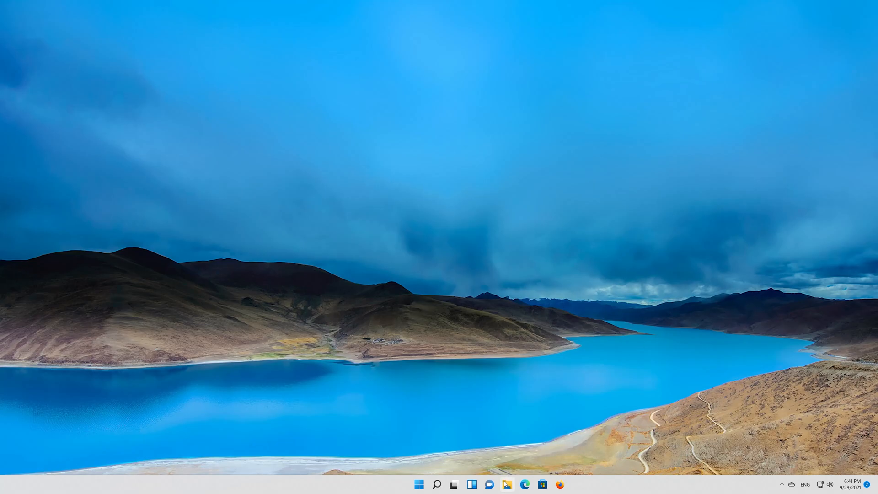
Browse from This PC into Local Disk (C:) and select the Windows folder.
{"action": "left_click", "coordinate": [507, 485]}
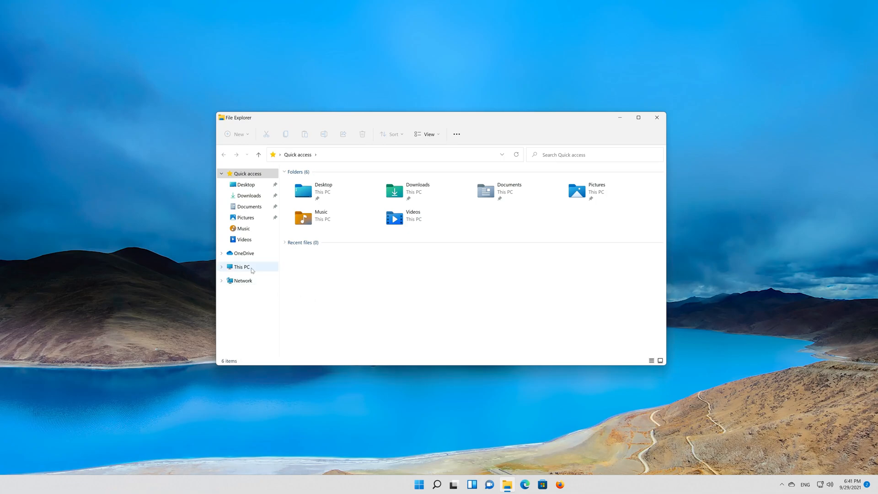
{"action": "left_click", "coordinate": [242, 267]}
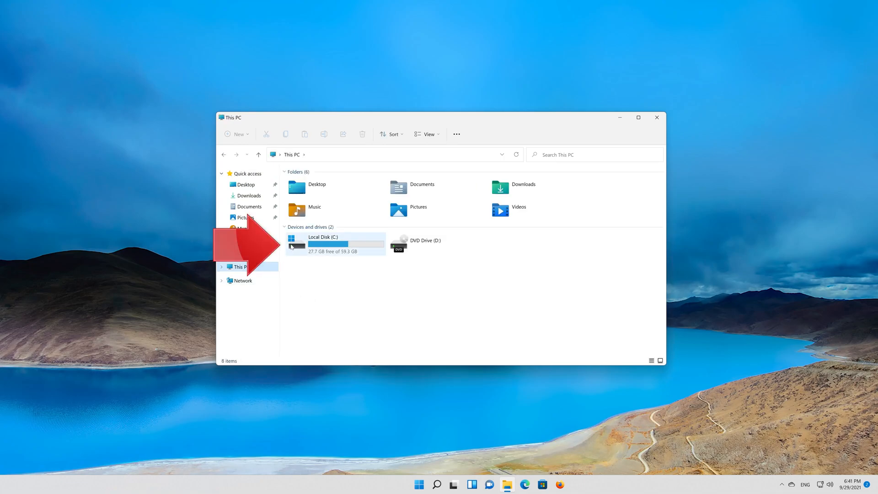
{"action": "mouse_move", "coordinate": [350, 247]}
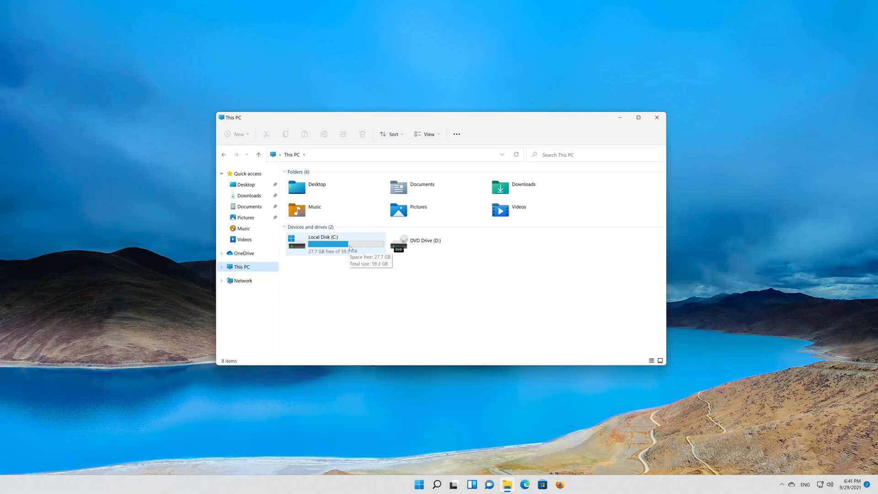
{"action": "double_click", "coordinate": [324, 244]}
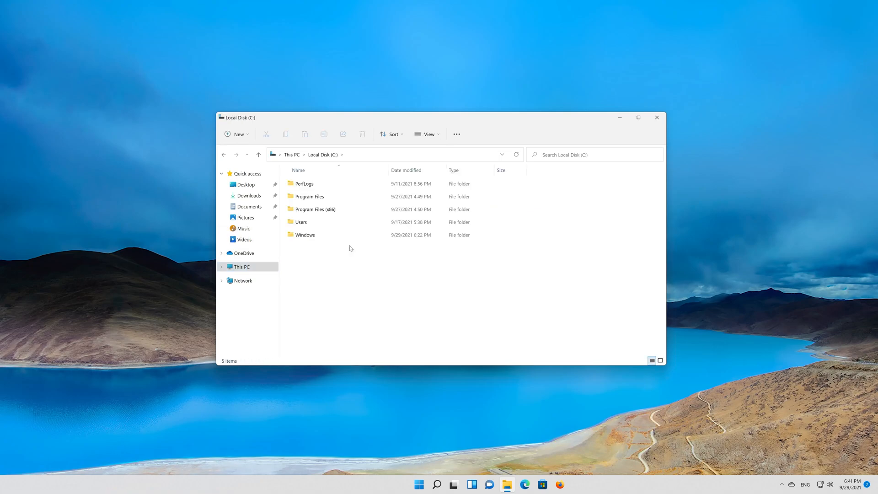
{"action": "left_click", "coordinate": [329, 235]}
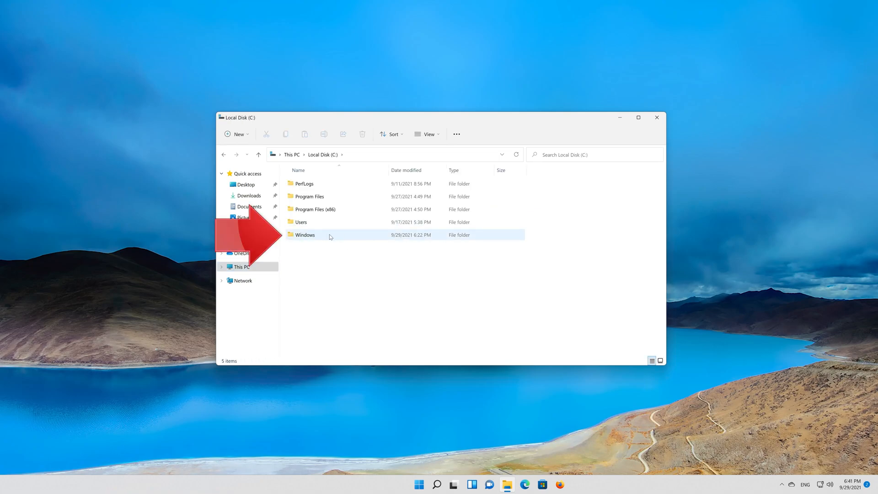
{"action": "mouse_move", "coordinate": [351, 235]}
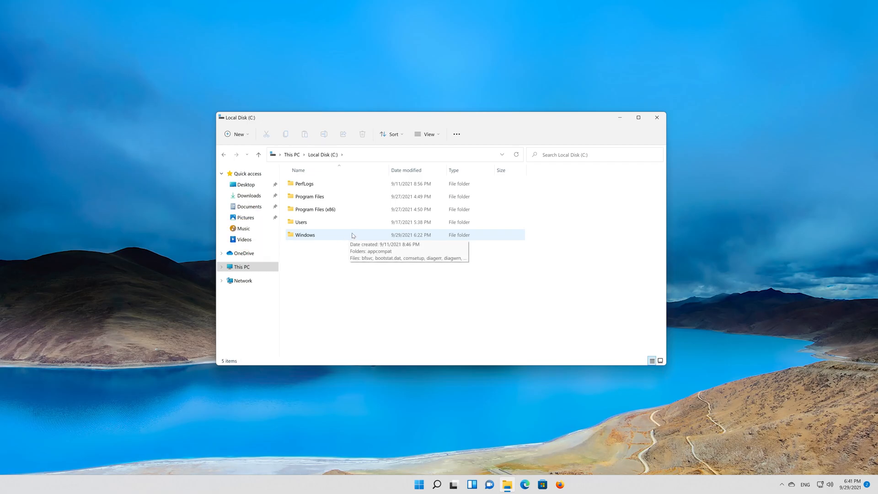
Go into Windows and then the System32 folder.
{"action": "double_click", "coordinate": [305, 235]}
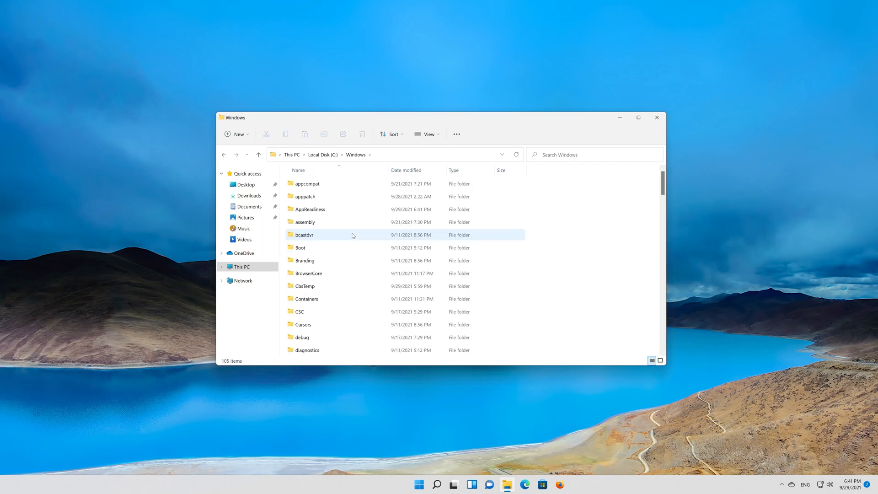
{"action": "scroll", "scroll_direction": "down", "scroll_amount": 3}
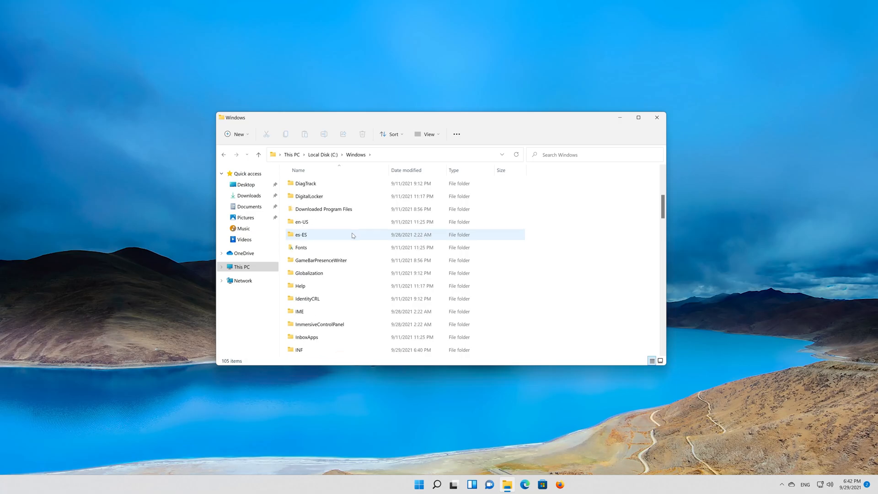
{"action": "scroll", "scroll_direction": "down", "scroll_amount": 3}
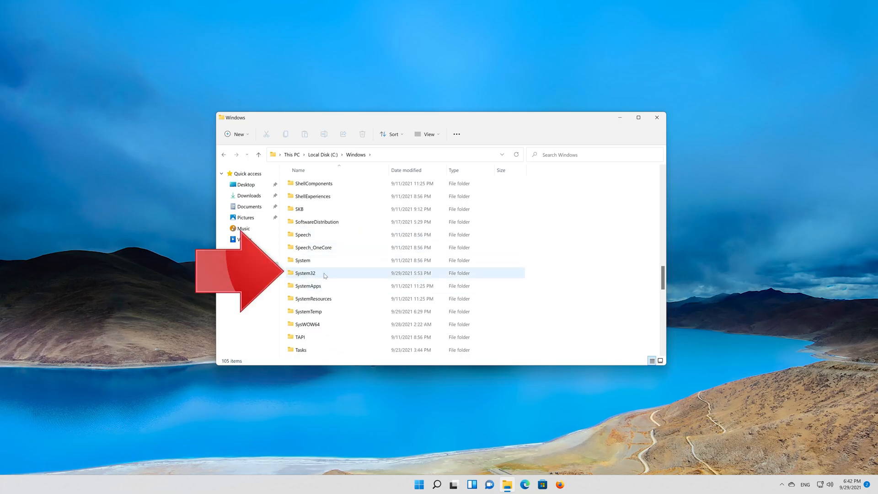
{"action": "mouse_move", "coordinate": [335, 274]}
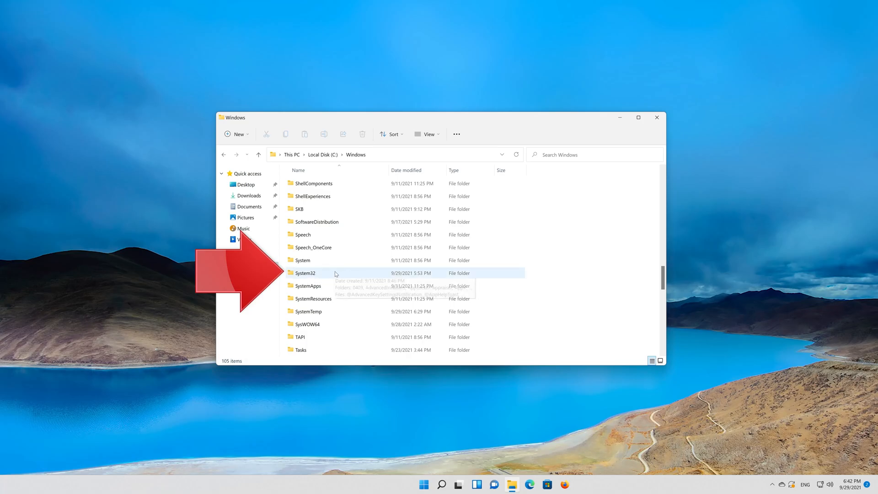
{"action": "double_click", "coordinate": [305, 272]}
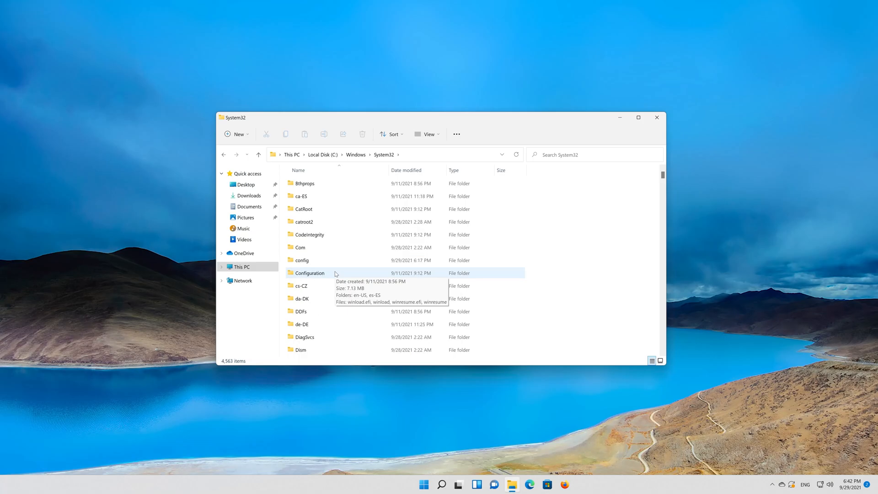
Go into the drivers folder and select the etc folder.
{"action": "scroll", "scroll_direction": "down", "scroll_amount": 3}
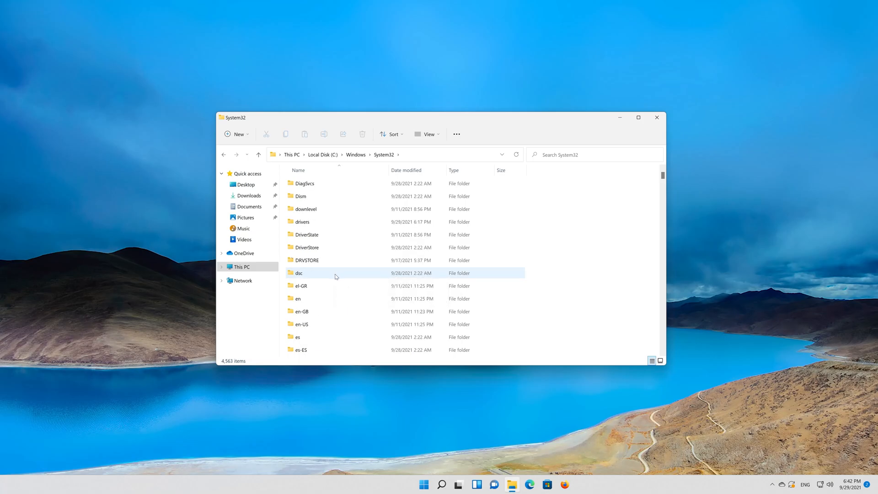
{"action": "scroll", "scroll_direction": "down", "scroll_amount": 3}
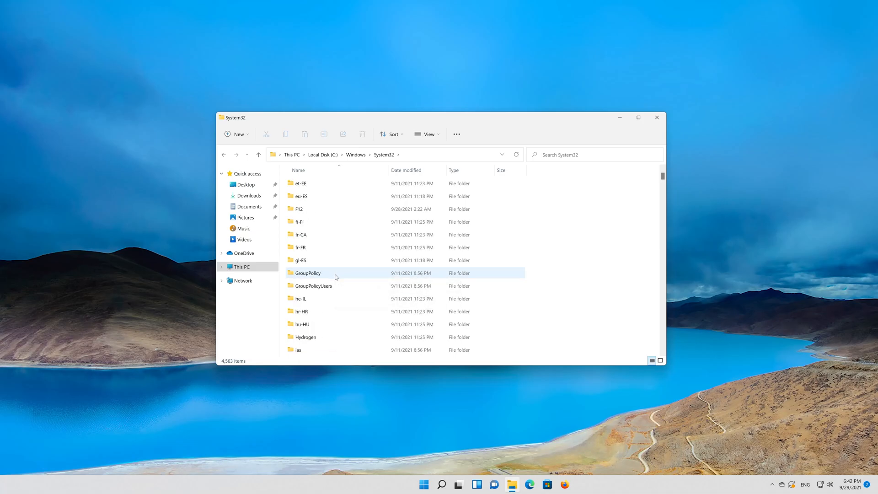
{"action": "scroll", "scroll_direction": "up", "scroll_amount": 3}
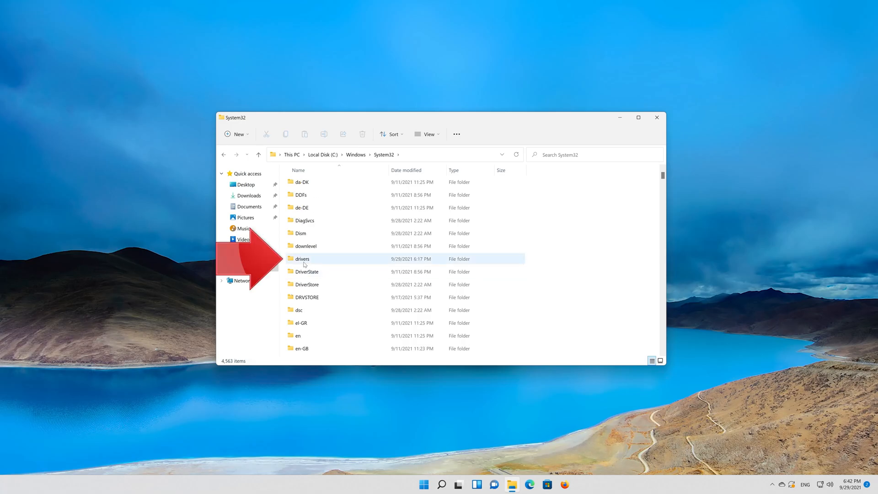
{"action": "mouse_move", "coordinate": [302, 258]}
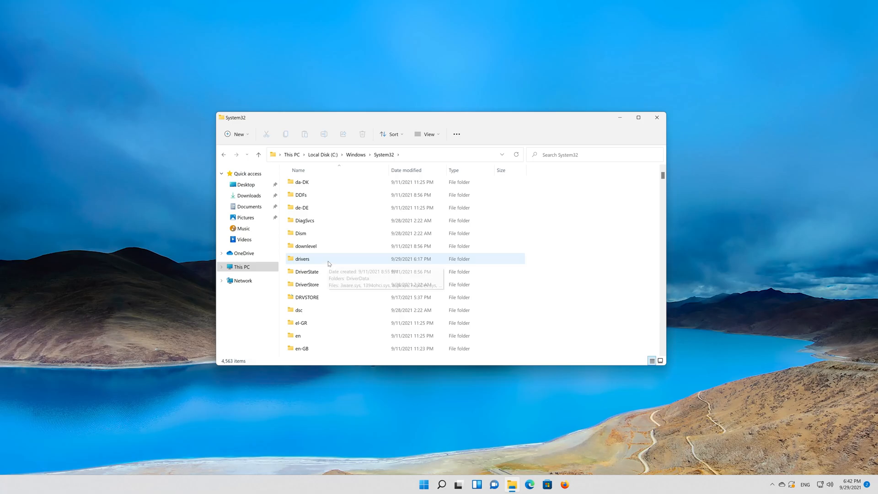
{"action": "double_click", "coordinate": [302, 258]}
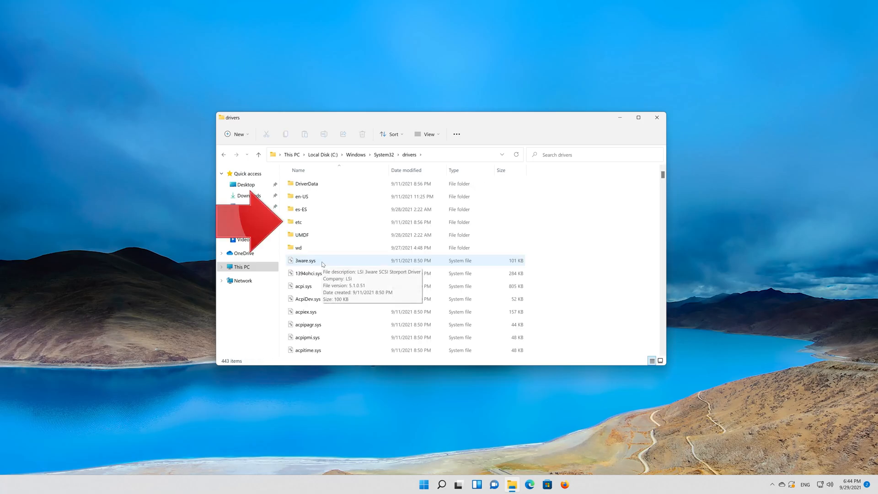
{"action": "left_click", "coordinate": [299, 222]}
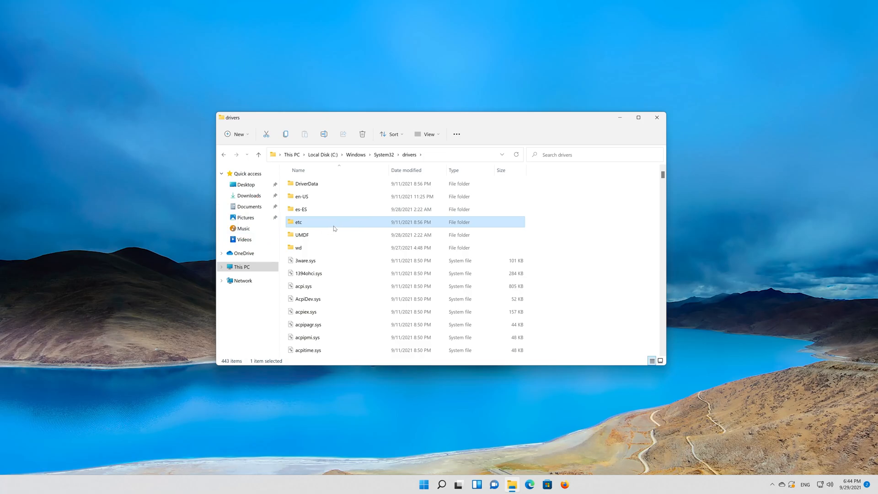
Copy the hosts file from the etc folder and paste it onto the desktop.
{"action": "double_click", "coordinate": [298, 222]}
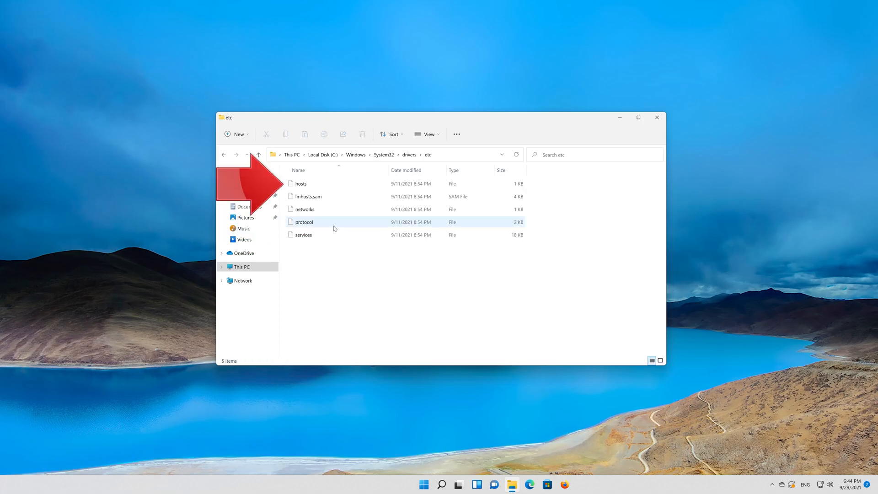
{"action": "left_click", "coordinate": [301, 183]}
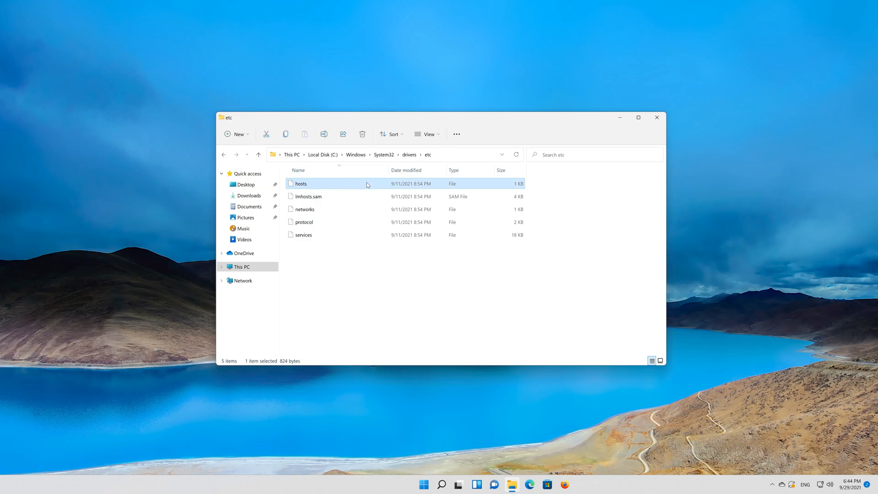
{"action": "right_click", "coordinate": [301, 183]}
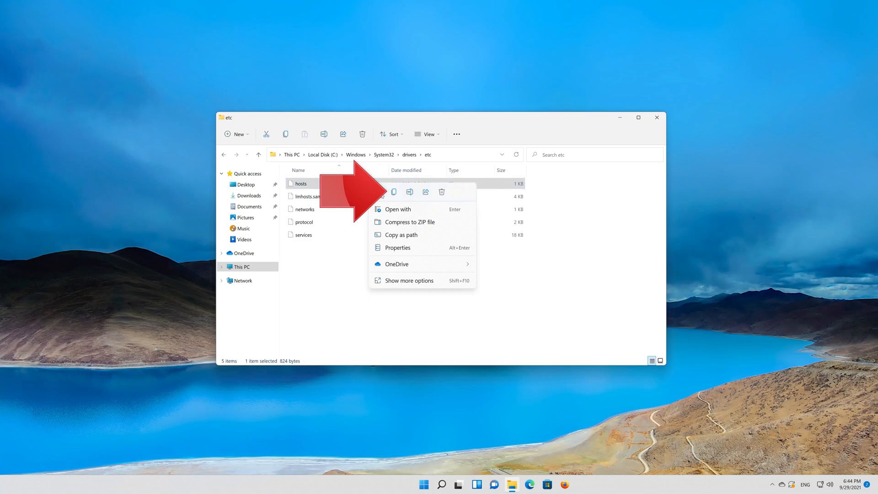
{"action": "mouse_move", "coordinate": [393, 191]}
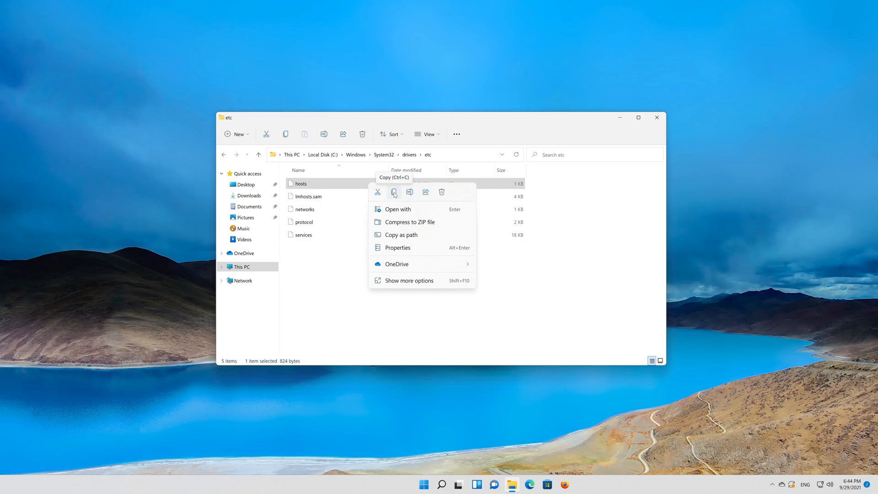
{"action": "left_click", "coordinate": [394, 191]}
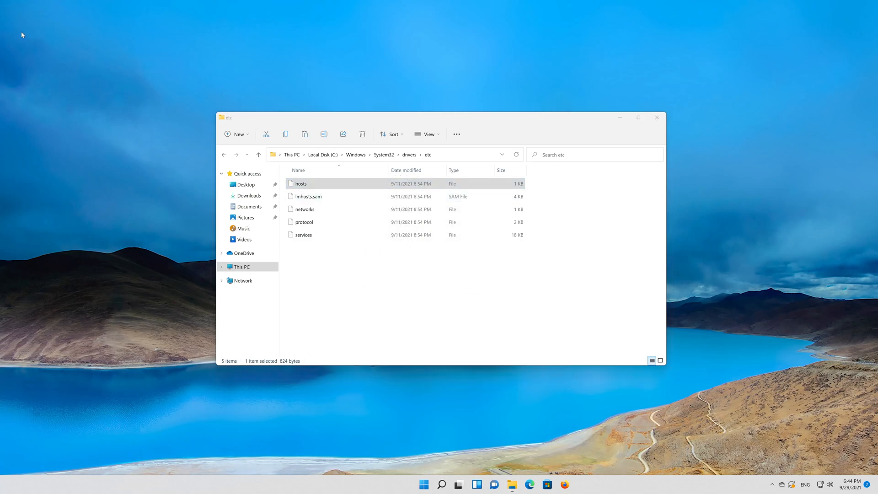
{"action": "right_click", "coordinate": [21, 35]}
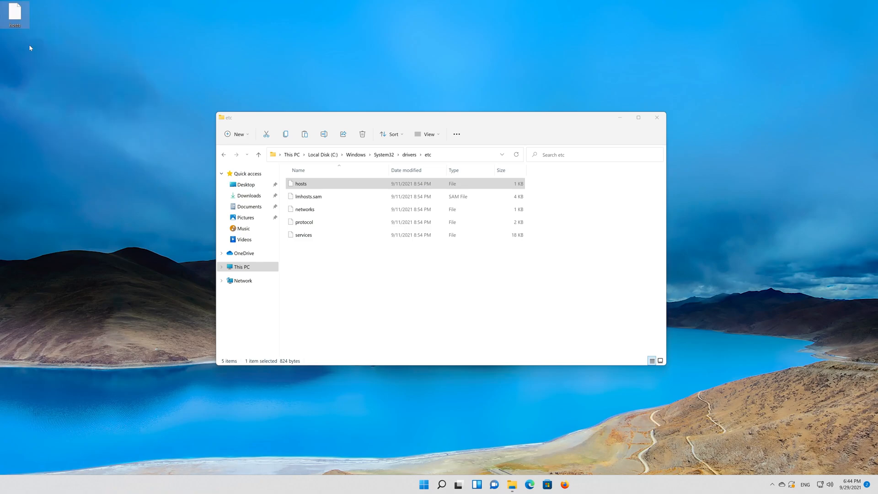
{"action": "mouse_move", "coordinate": [30, 50]}
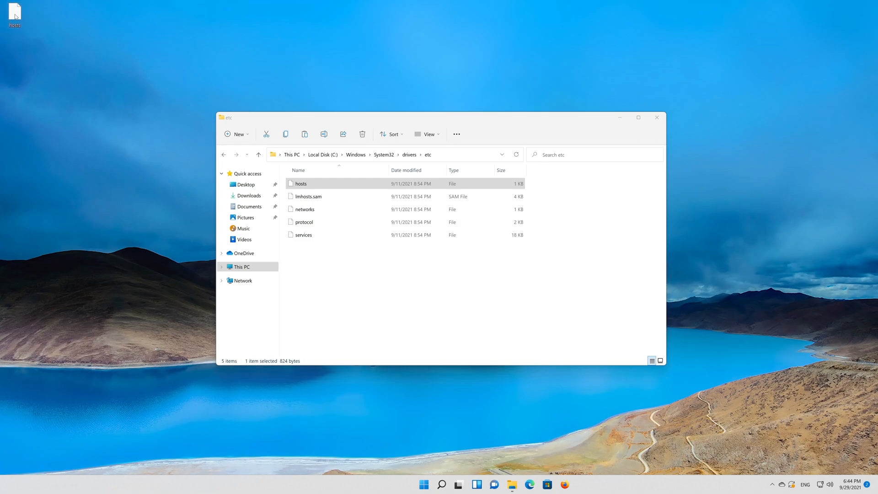
Choose Notepad as the app to open the desktop hosts copy.
{"action": "right_click", "coordinate": [14, 11]}
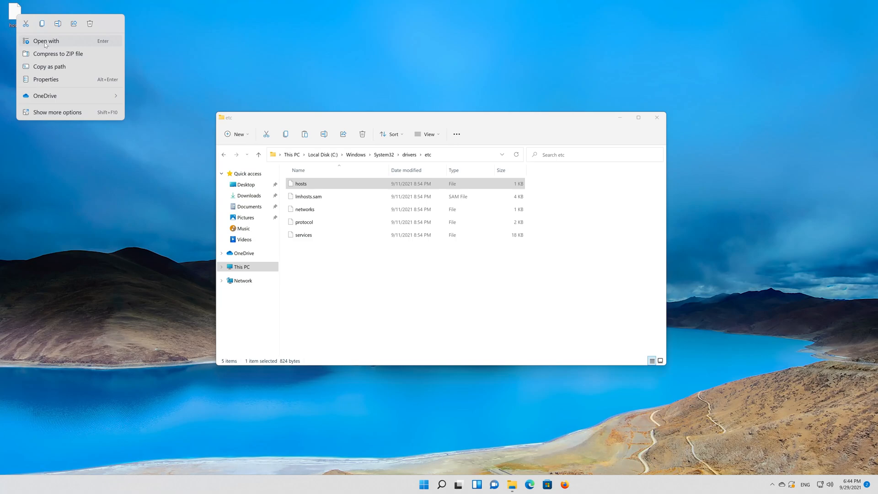
{"action": "left_click", "coordinate": [46, 40]}
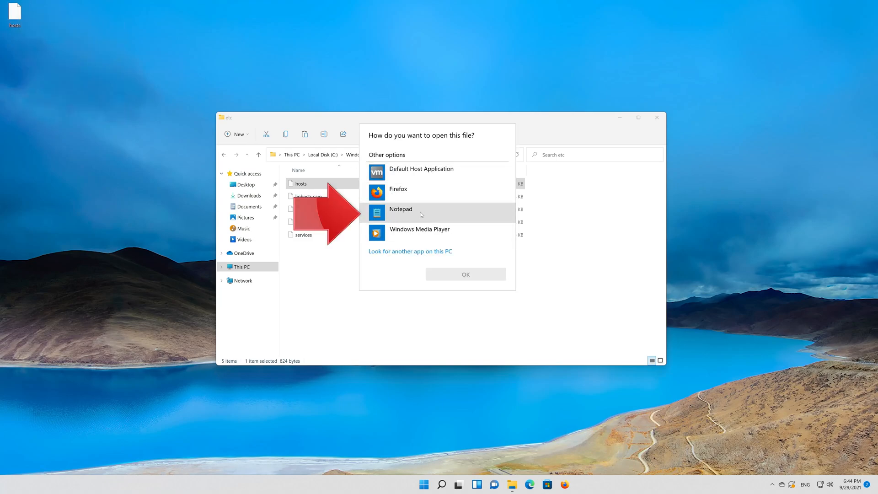
{"action": "left_click", "coordinate": [399, 209]}
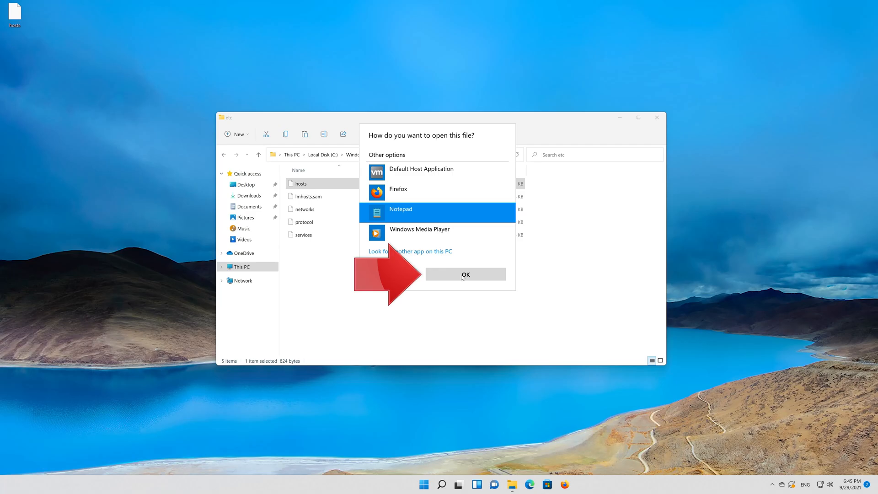
Add the line '8.8.8.8 google.com' to the hosts copy in Notepad and save it.
{"action": "left_click", "coordinate": [464, 275]}
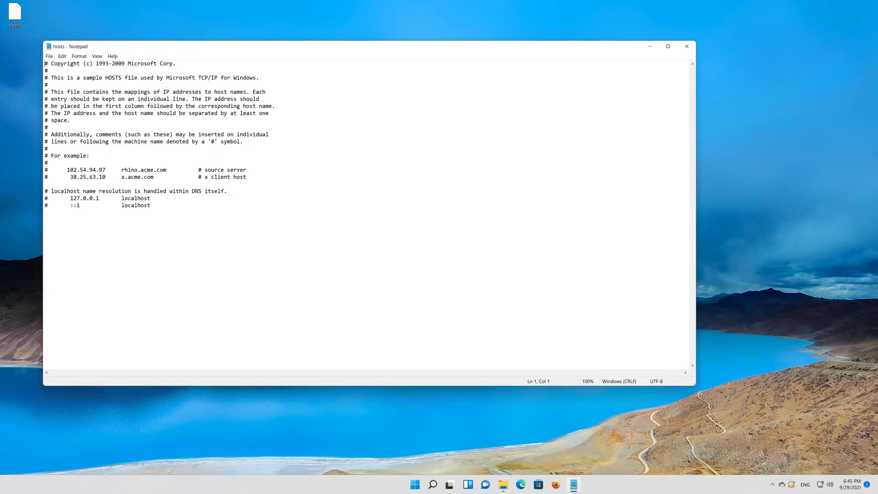
{"action": "mouse_move", "coordinate": [106, 51]}
{"action": "type", "text": "8"}
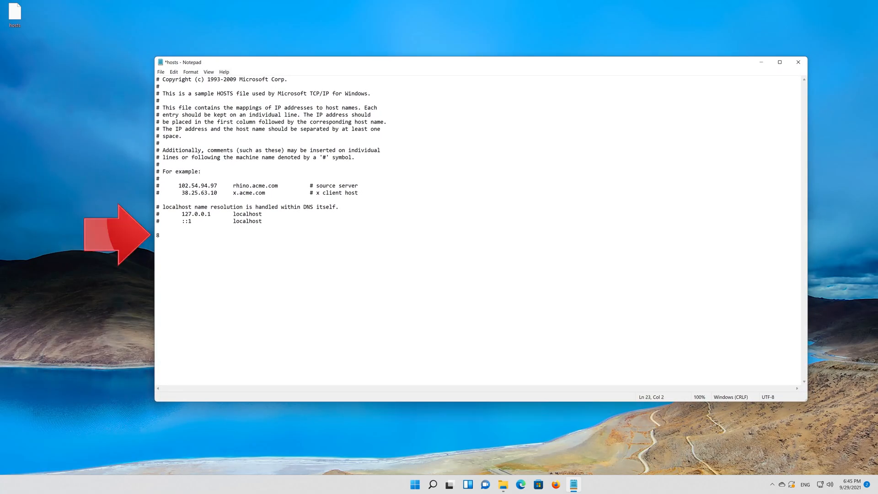
{"action": "type", "text": ".8"}
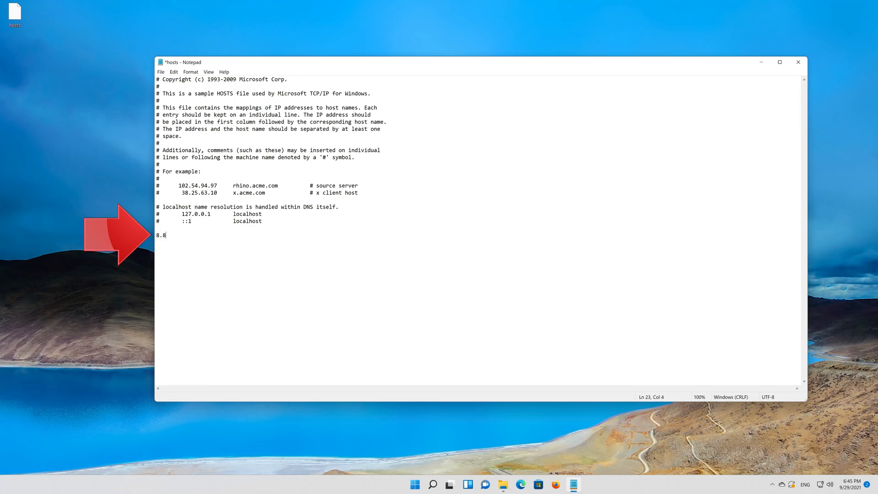
{"action": "type", "text": ".8.8"}
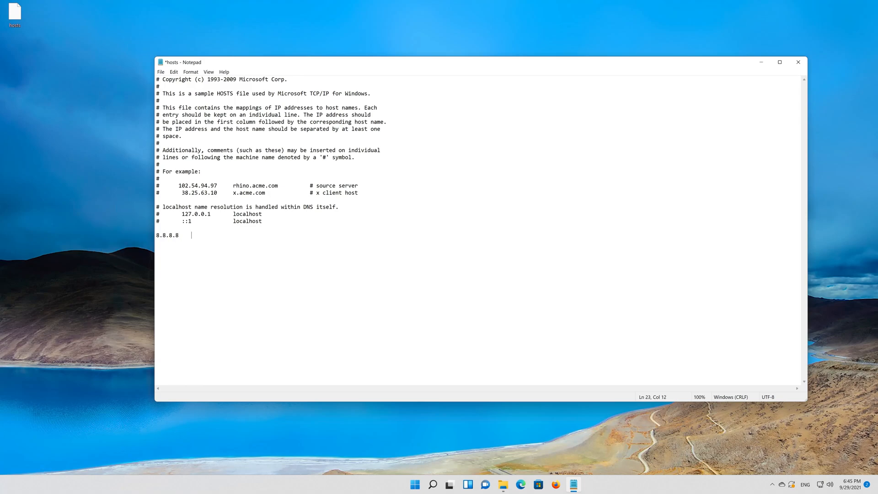
{"action": "type", "text": "go"}
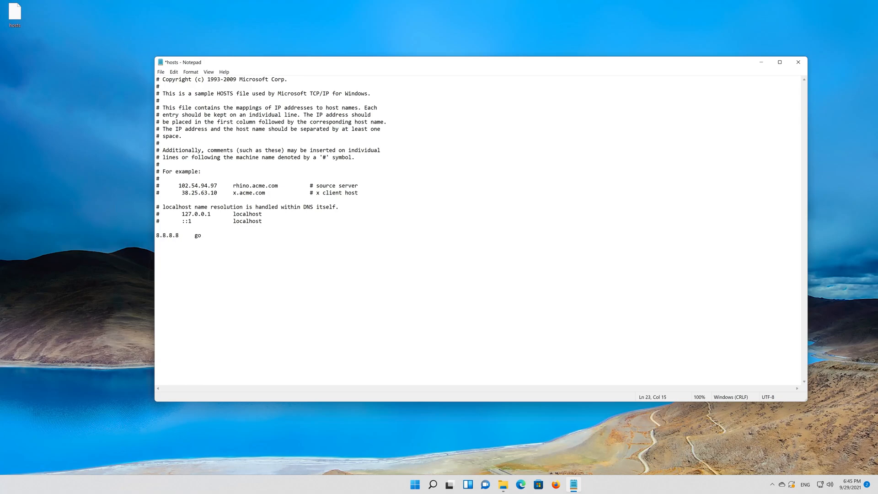
{"action": "type", "text": "ogle"}
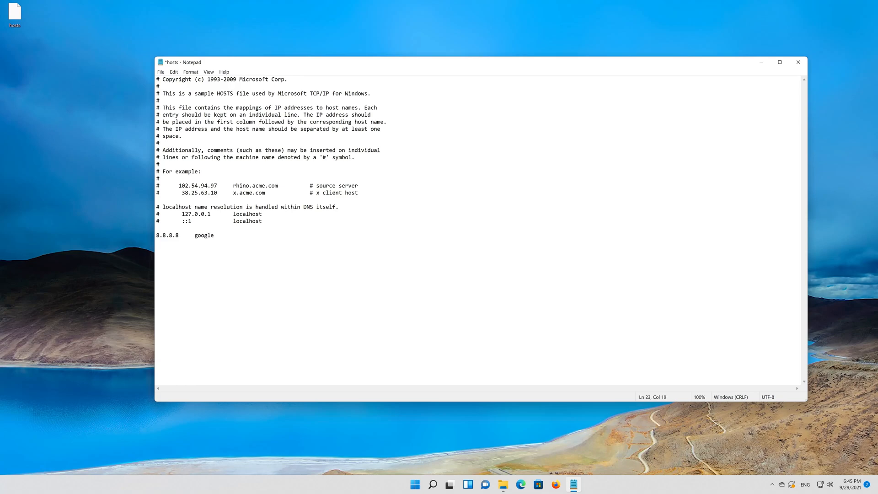
{"action": "type", "text": ".c"}
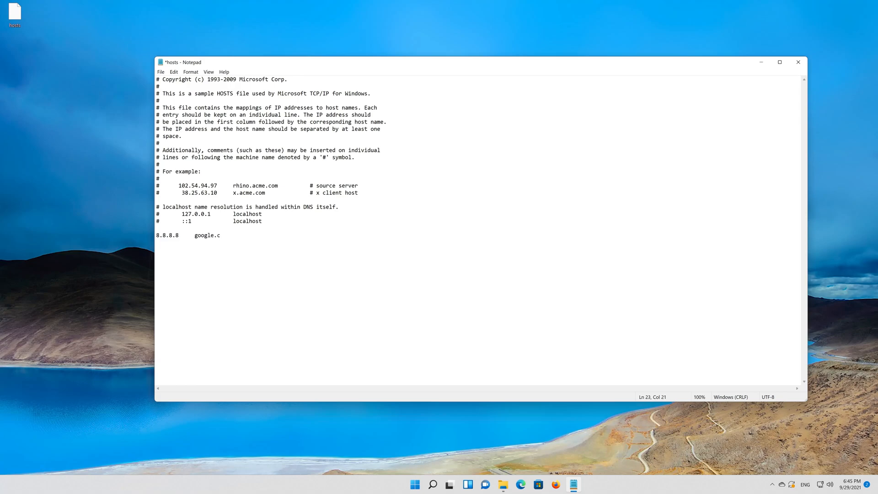
{"action": "type", "text": "om"}
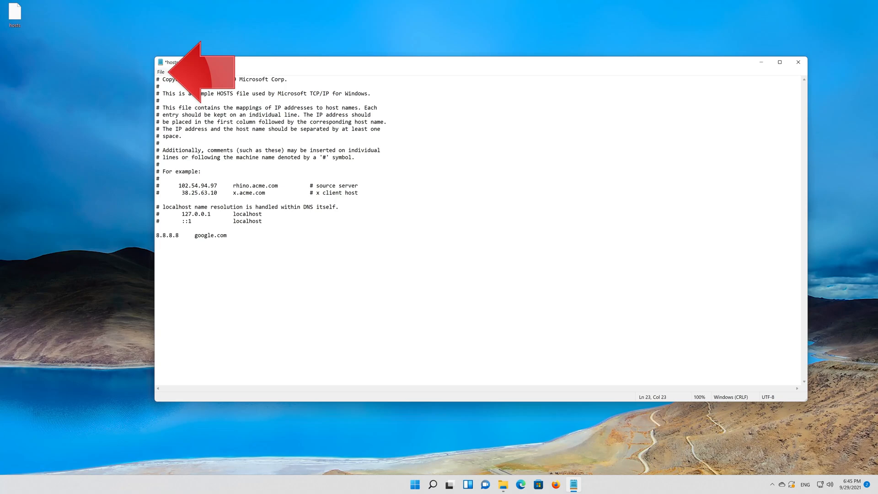
{"action": "left_click", "coordinate": [162, 71]}
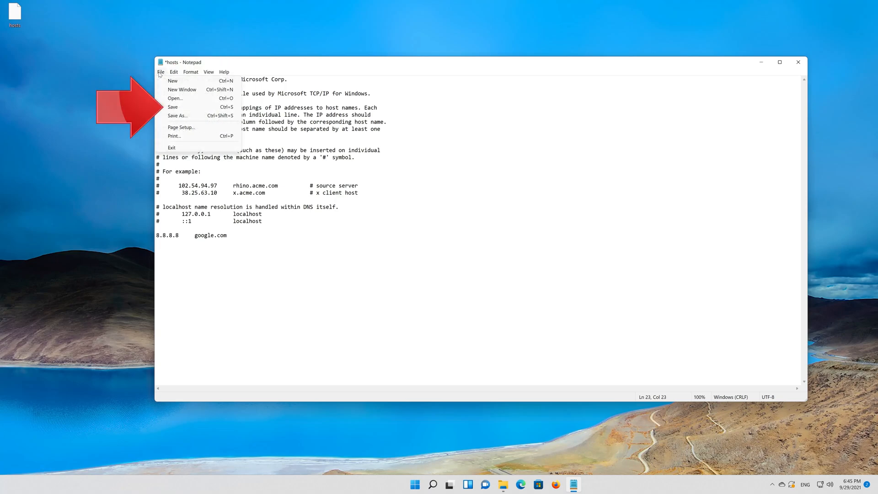
{"action": "mouse_move", "coordinate": [173, 107]}
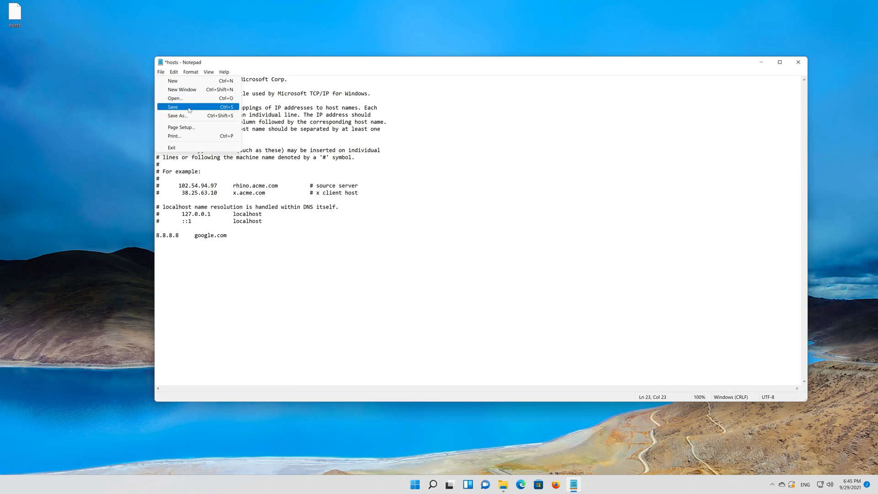
{"action": "left_click", "coordinate": [172, 107]}
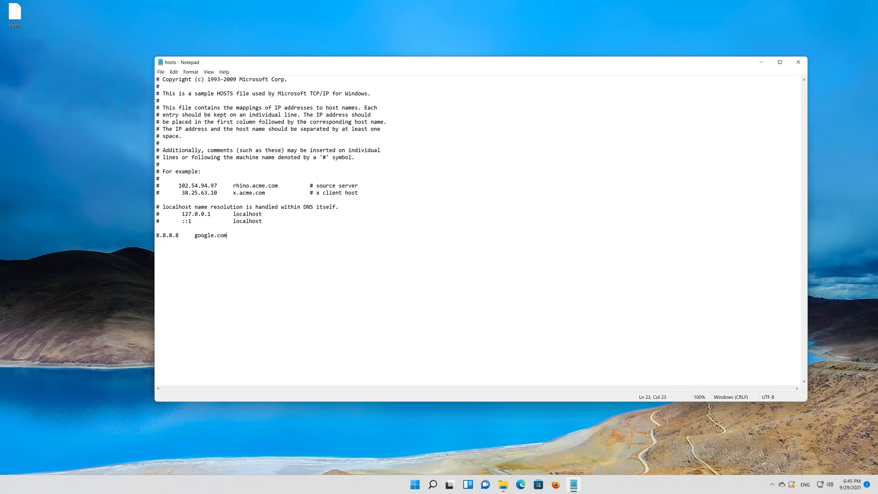
{"action": "mouse_move", "coordinate": [798, 62]}
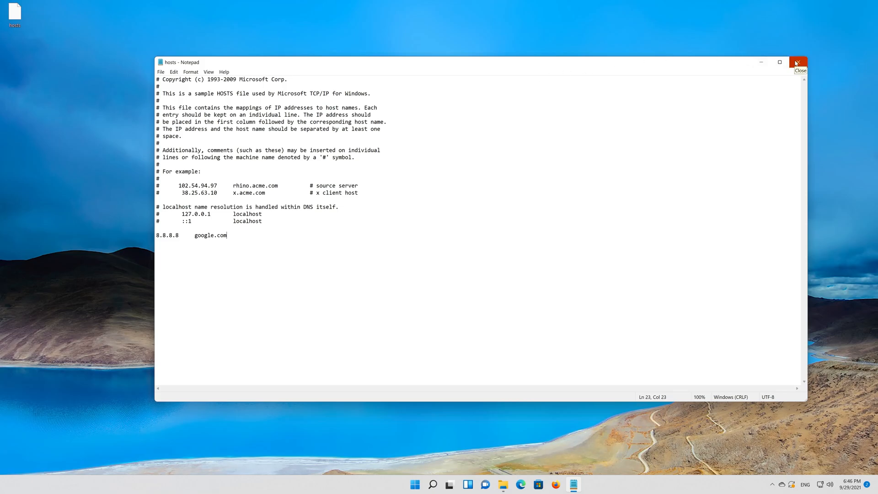
Close Notepad and rename the original hosts in etc to hosts1.
{"action": "left_click", "coordinate": [798, 62]}
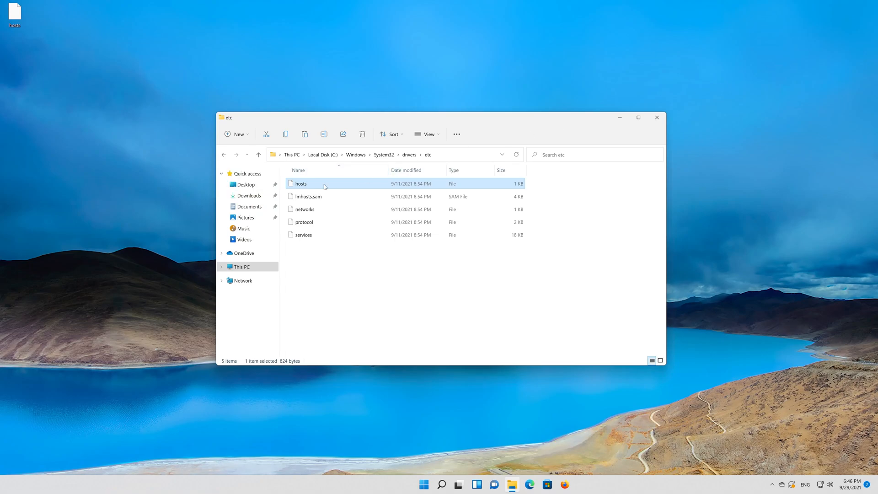
{"action": "right_click", "coordinate": [301, 183]}
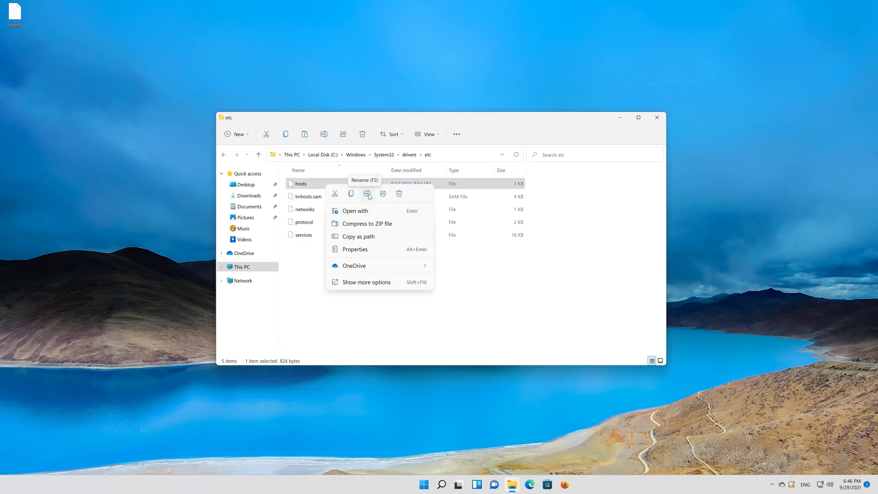
{"action": "left_click", "coordinate": [368, 194]}
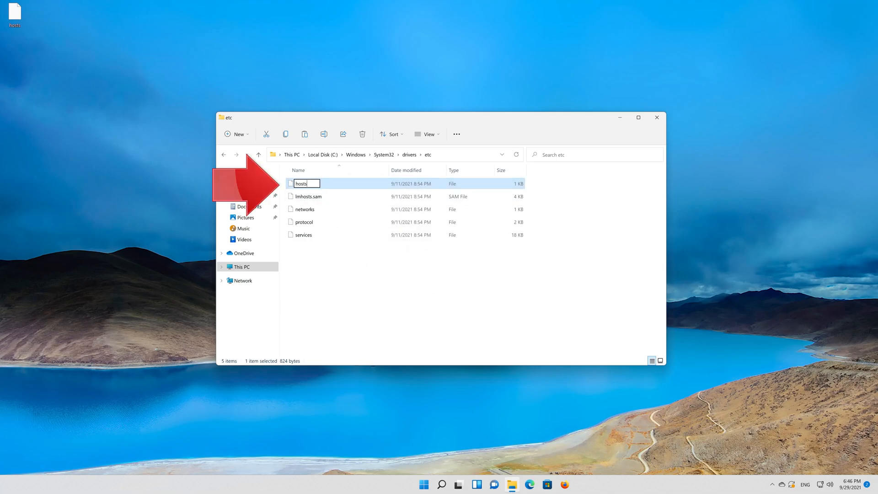
{"action": "type", "text": "1"}
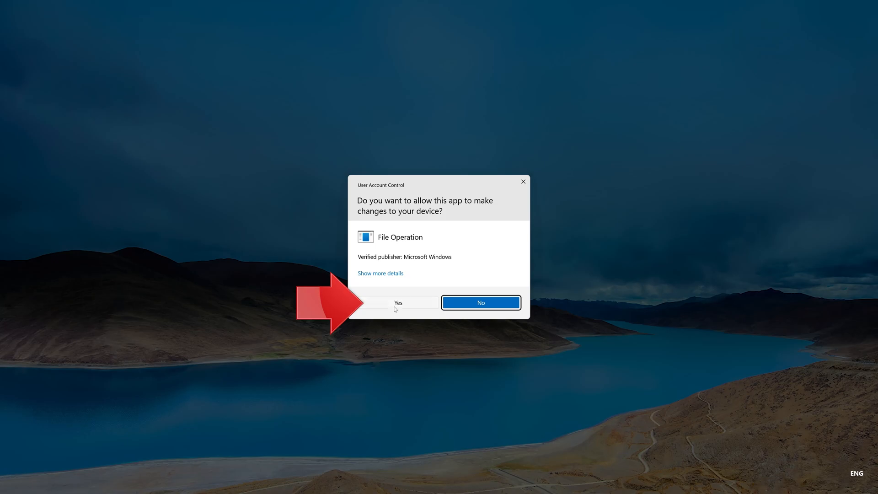
Approve the rename and move the edited desktop hosts into etc with permission.
{"action": "left_click", "coordinate": [397, 302]}
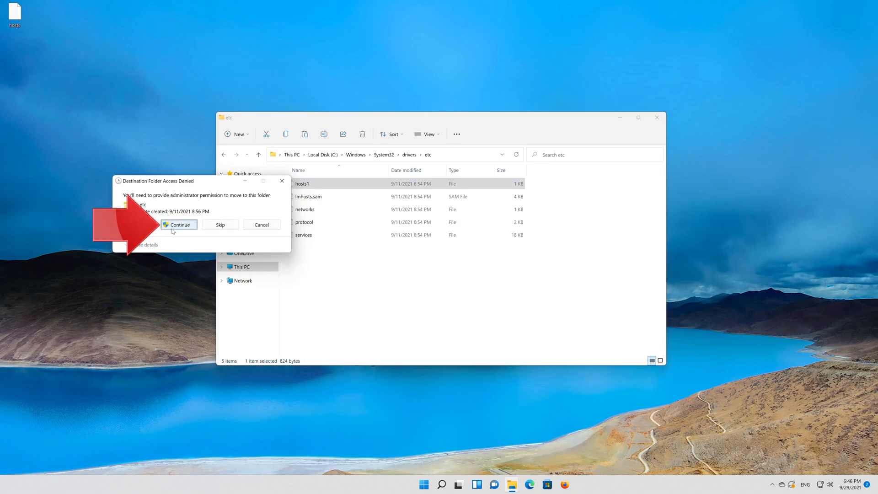
{"action": "left_click", "coordinate": [179, 225]}
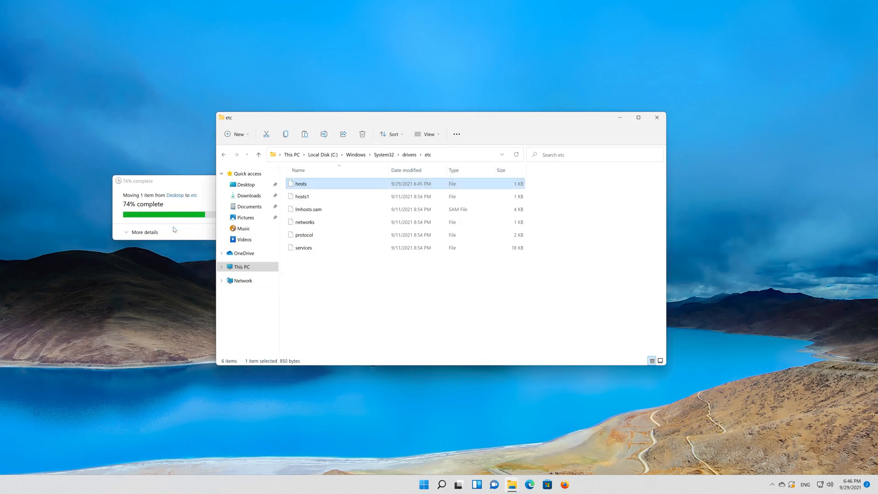